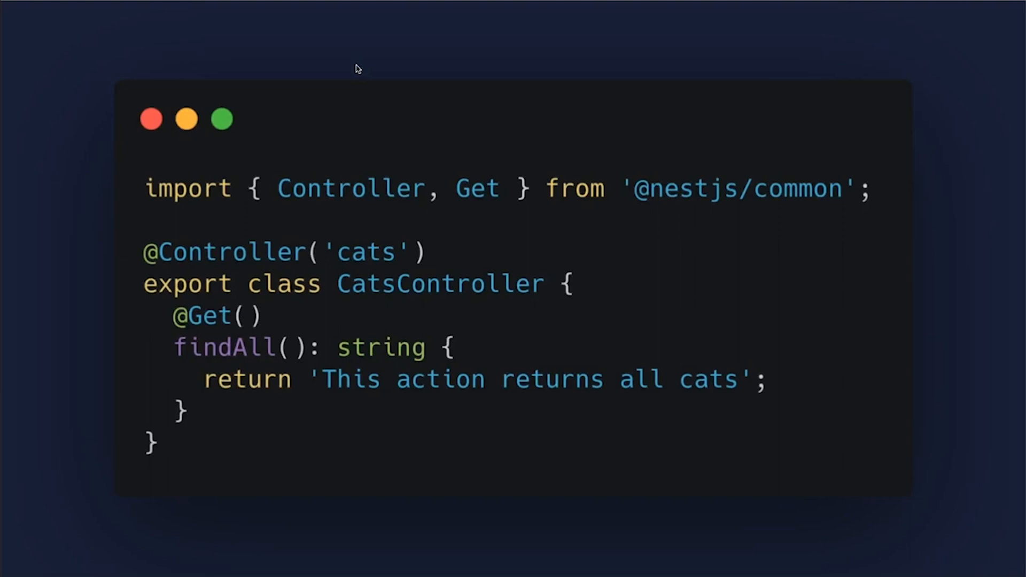
pyautogui.moveTo(382, 294)
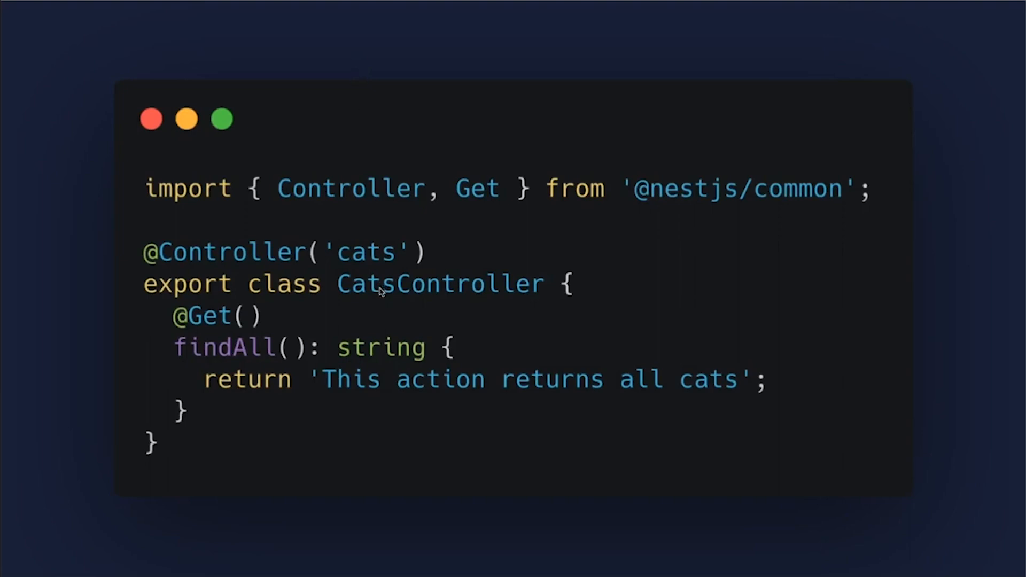
pyautogui.moveTo(413, 330)
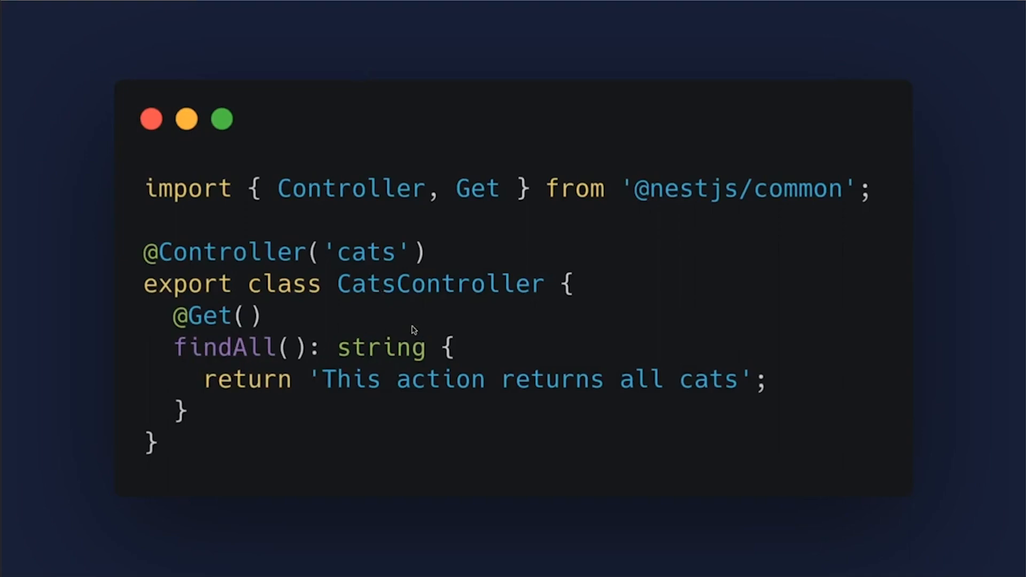
pyautogui.moveTo(190, 258)
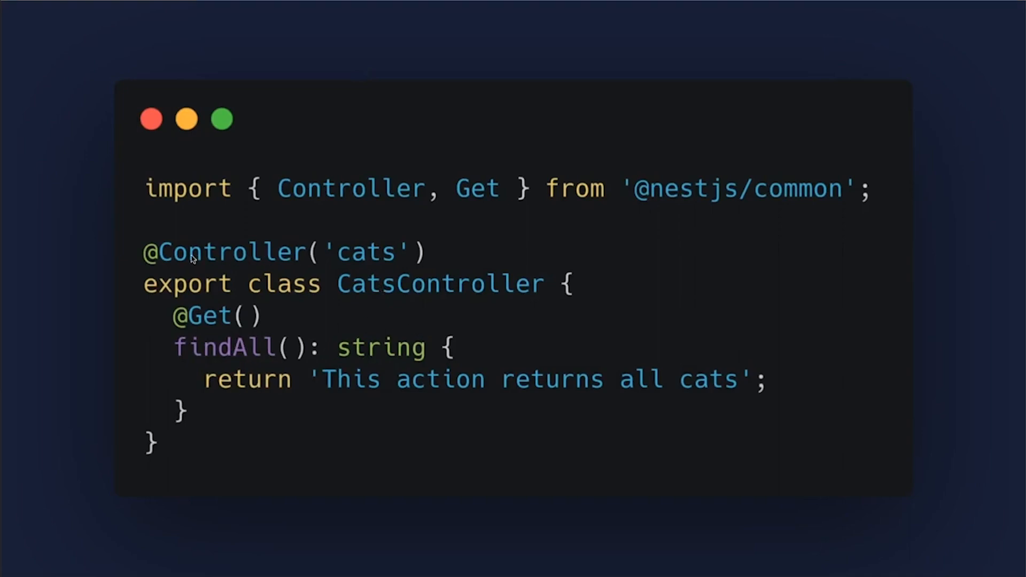
pyautogui.moveTo(374, 279)
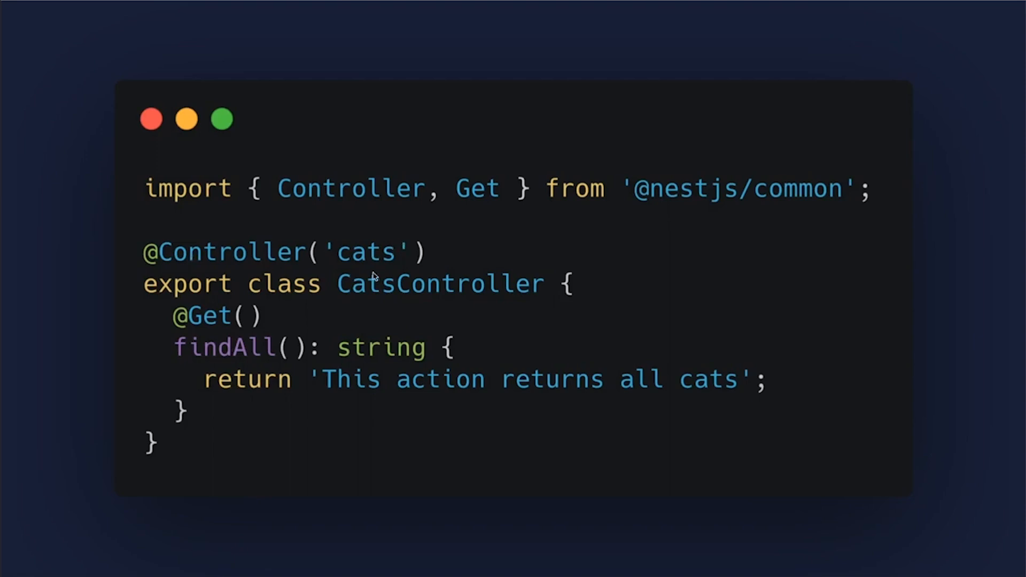
pyautogui.moveTo(364, 293)
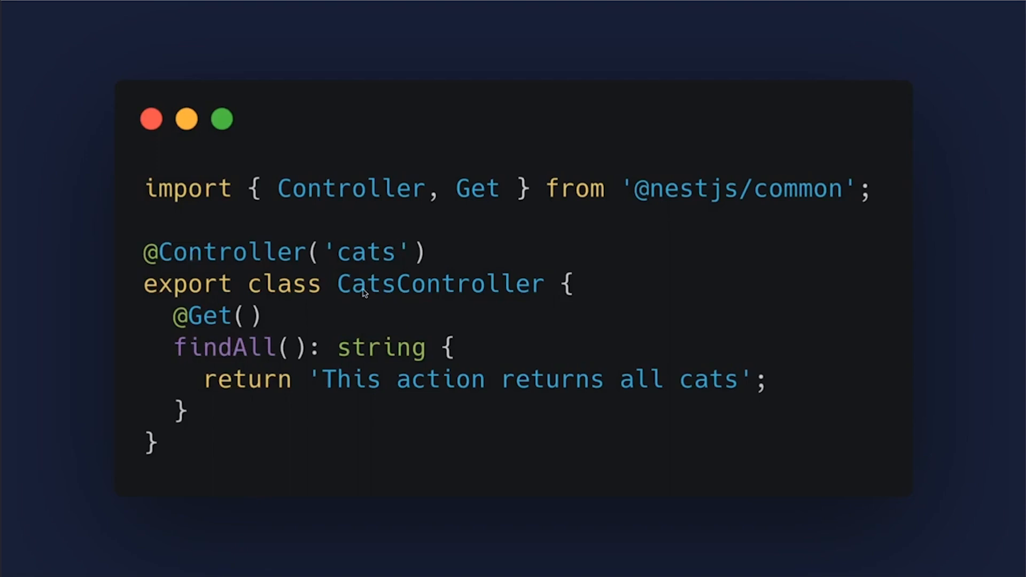
pyautogui.moveTo(398, 272)
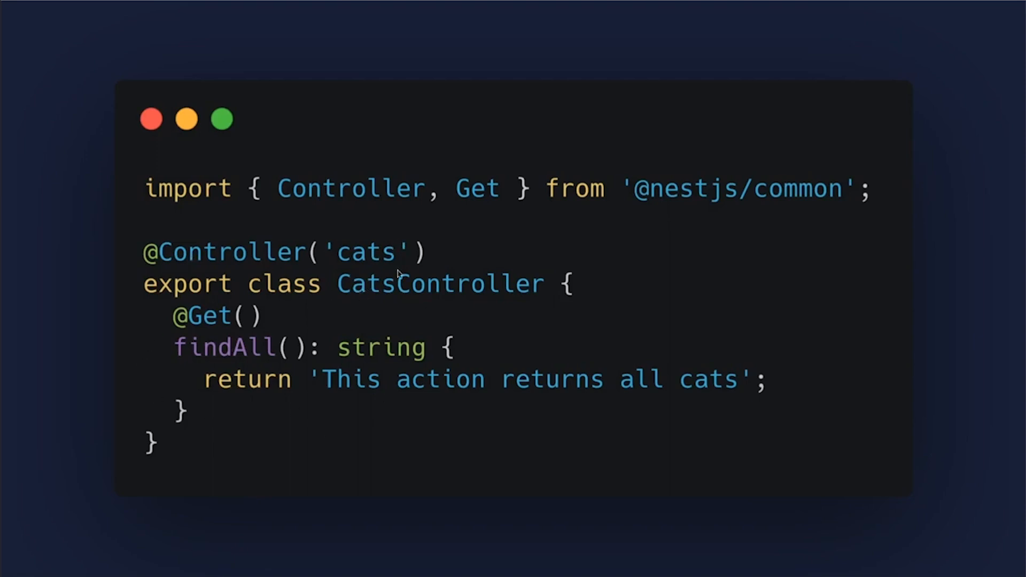
pyautogui.moveTo(309, 410)
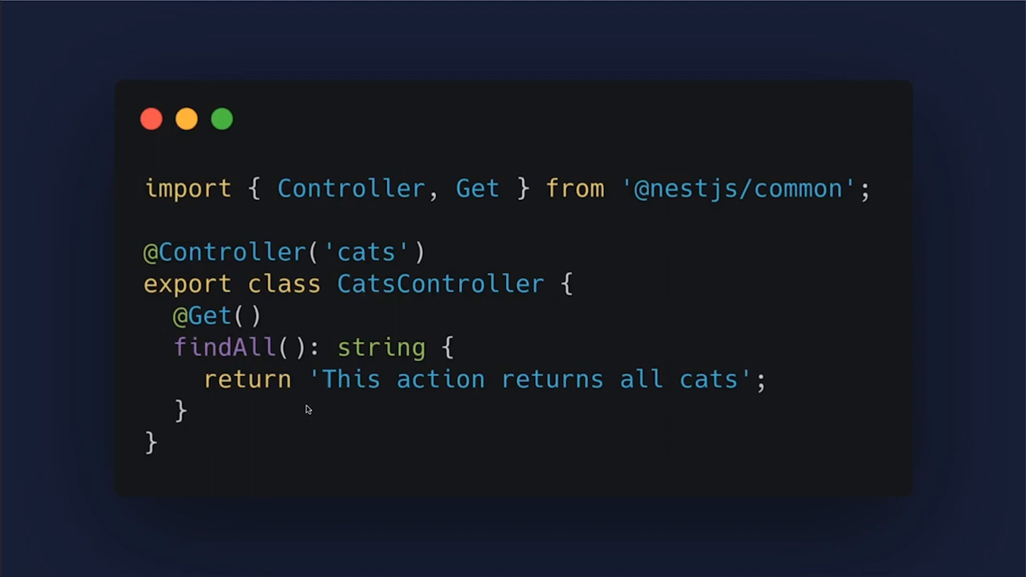
pyautogui.moveTo(567, 370)
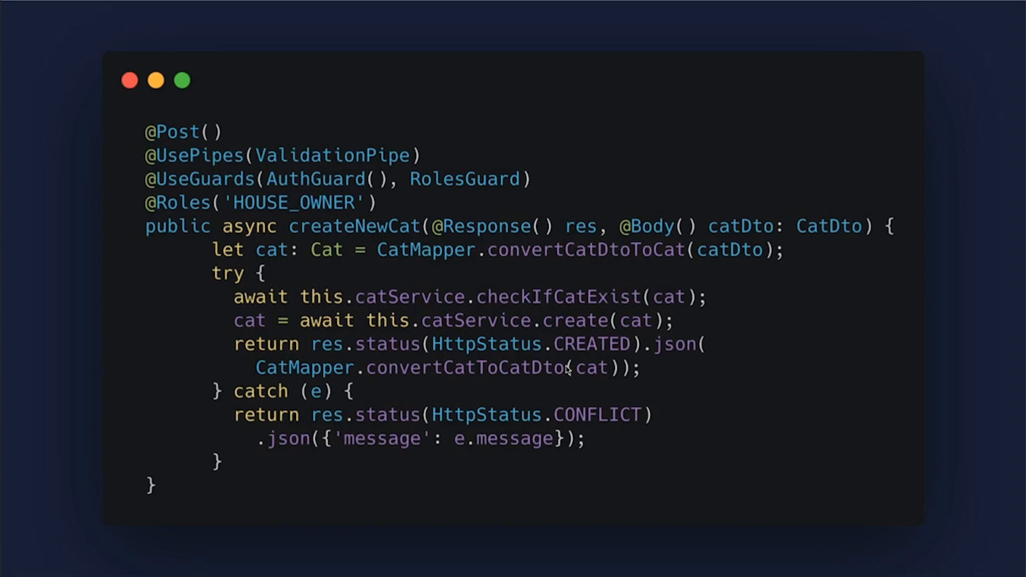
pyautogui.moveTo(243, 215)
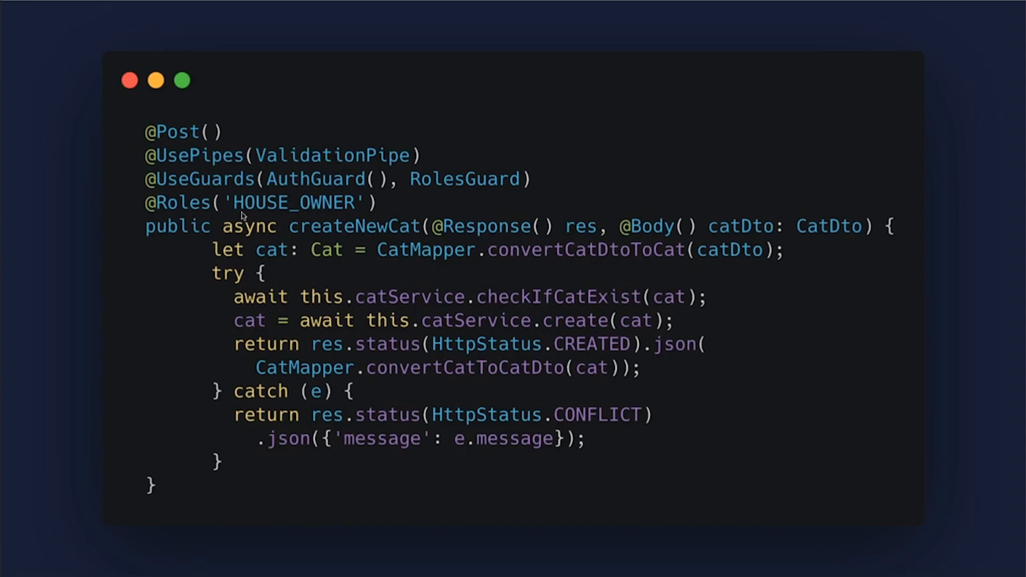
pyautogui.moveTo(195, 195)
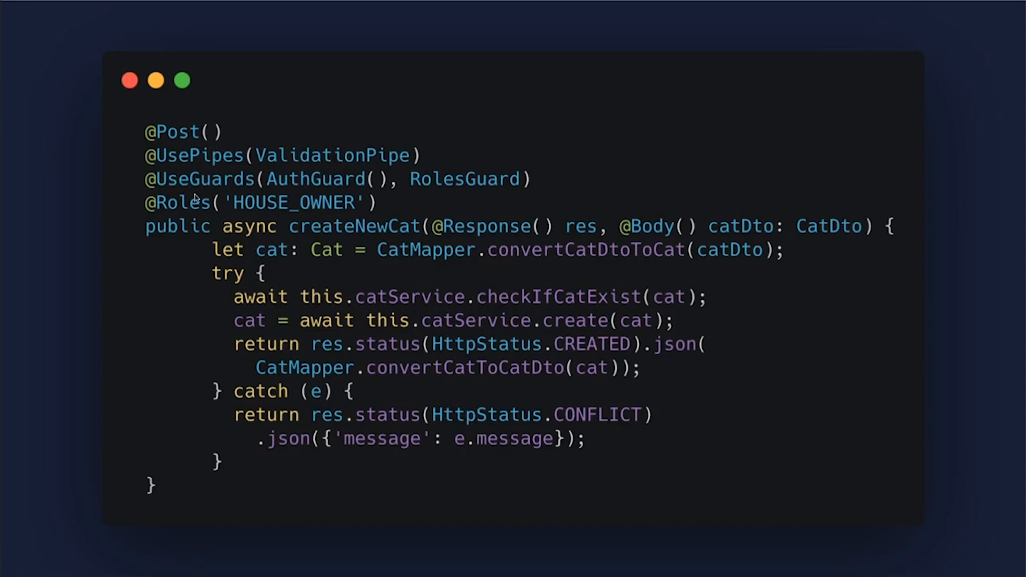
pyautogui.moveTo(397, 200)
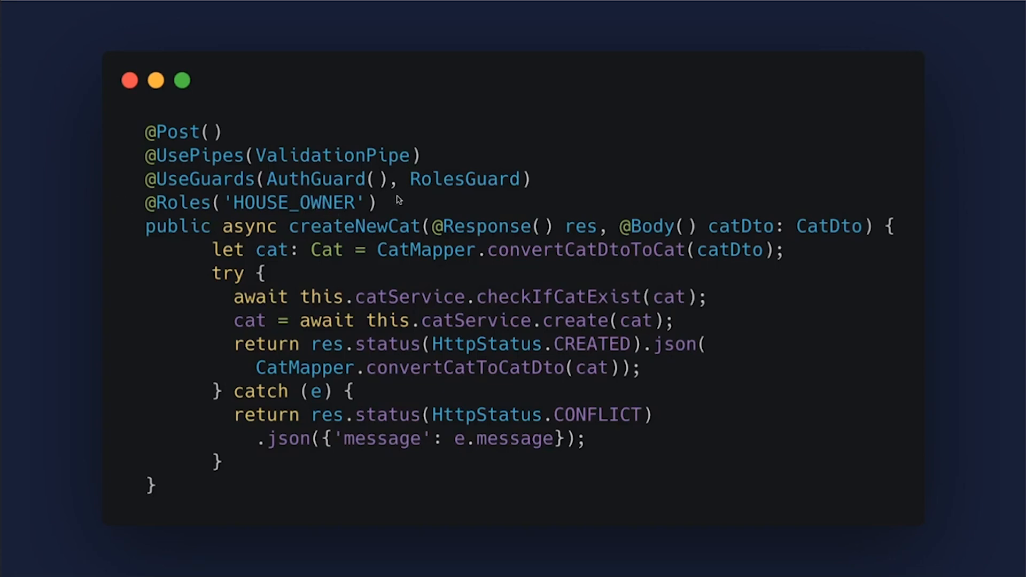
pyautogui.moveTo(292, 214)
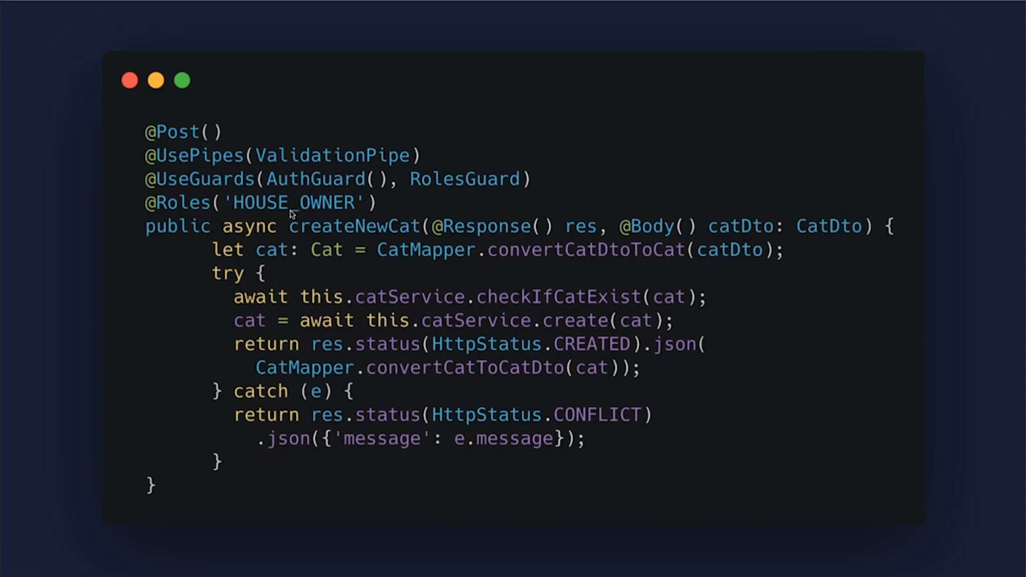
pyautogui.moveTo(188, 183)
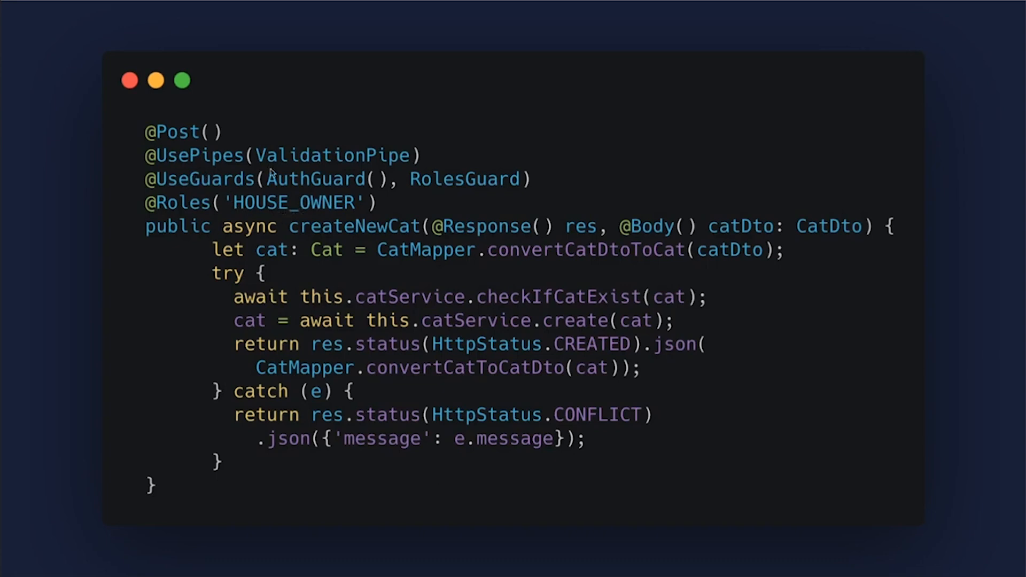
pyautogui.moveTo(359, 261)
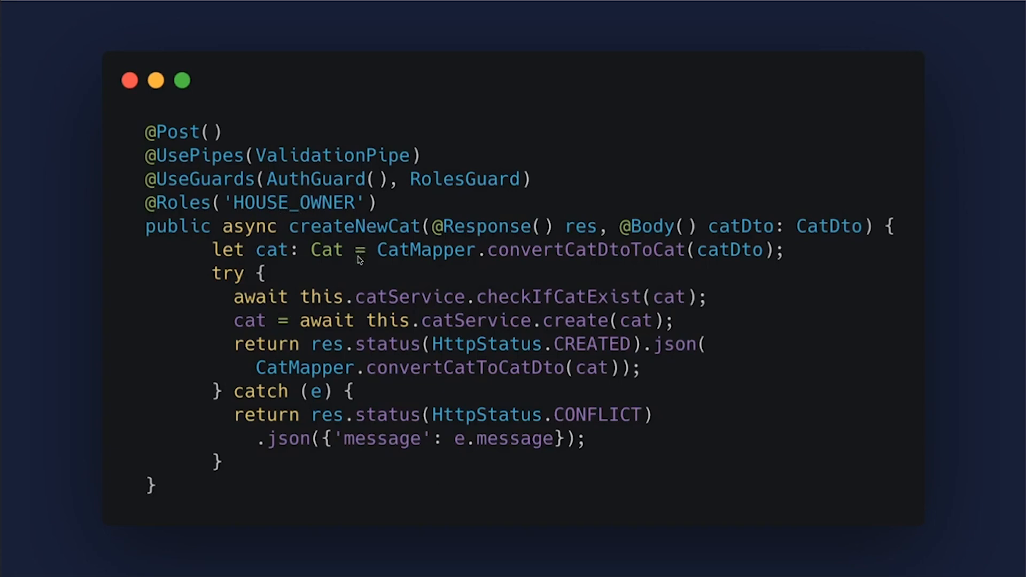
pyautogui.moveTo(363, 281)
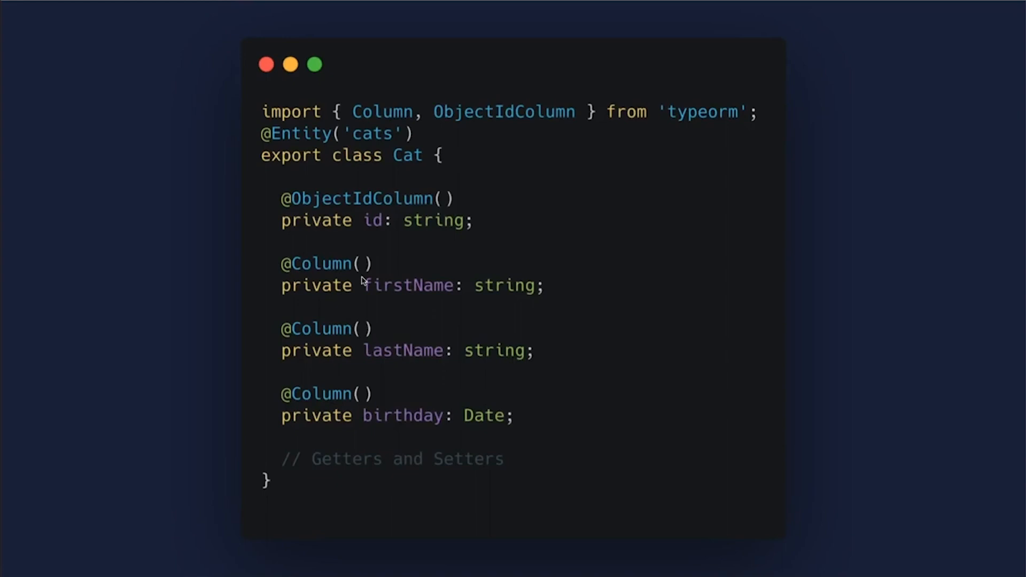
pyautogui.moveTo(383, 372)
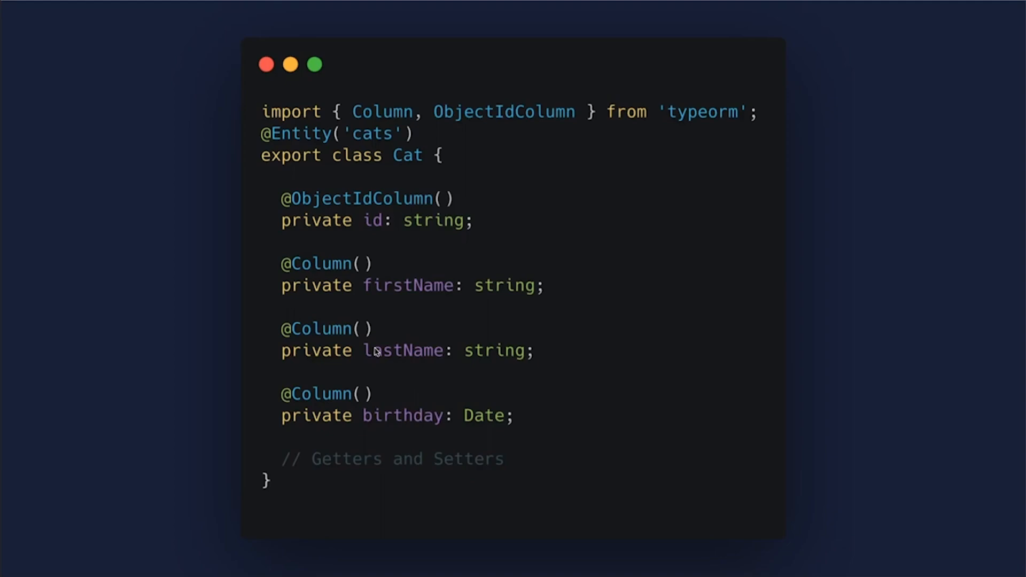
pyautogui.moveTo(477, 253)
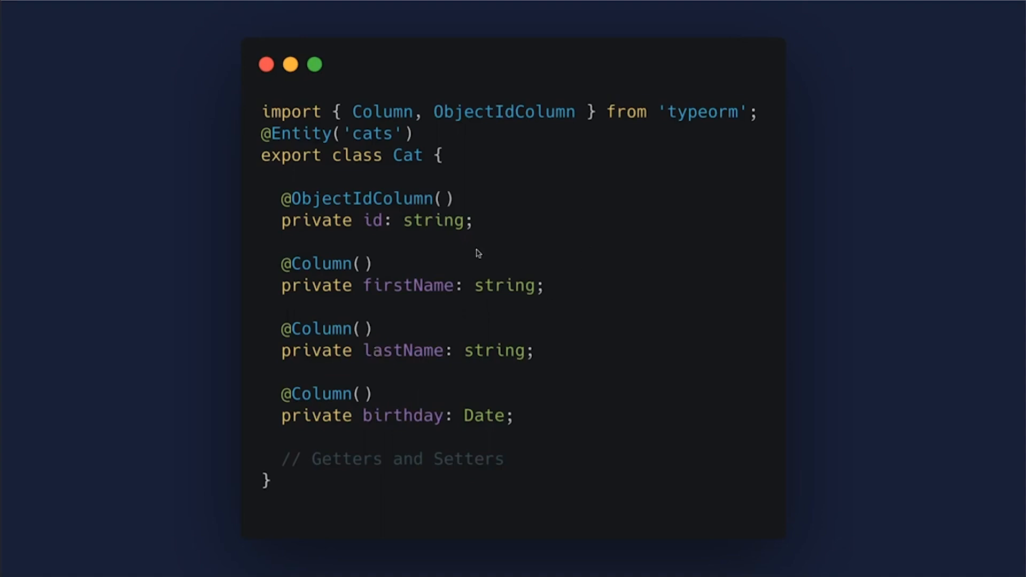
pyautogui.moveTo(433, 276)
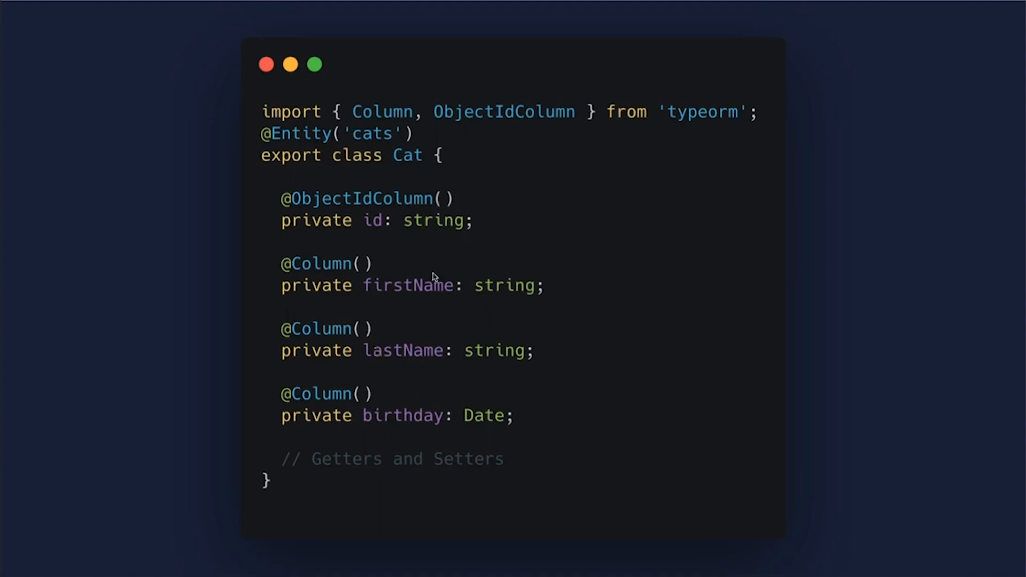
pyautogui.moveTo(411, 353)
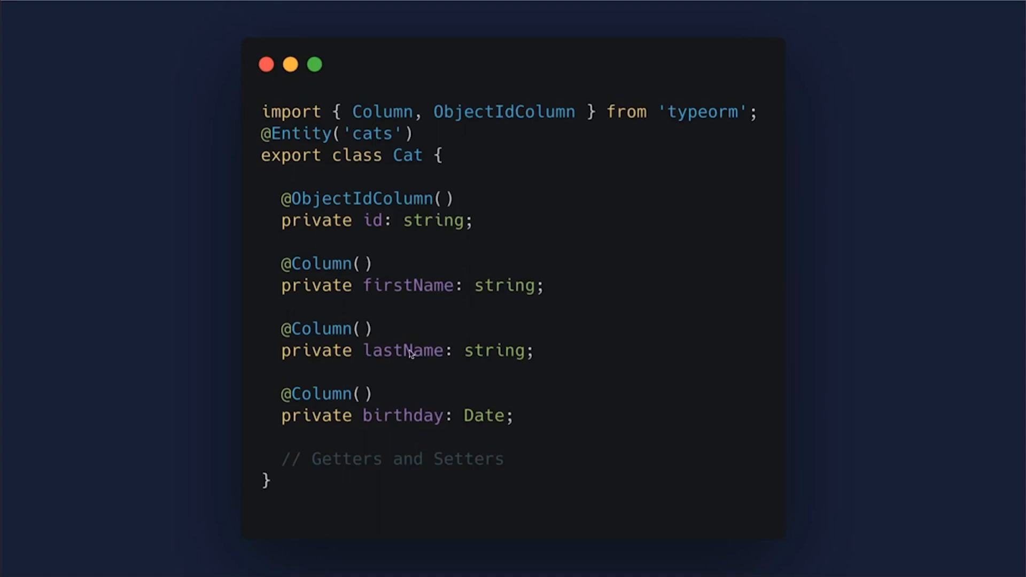
pyautogui.moveTo(359, 222)
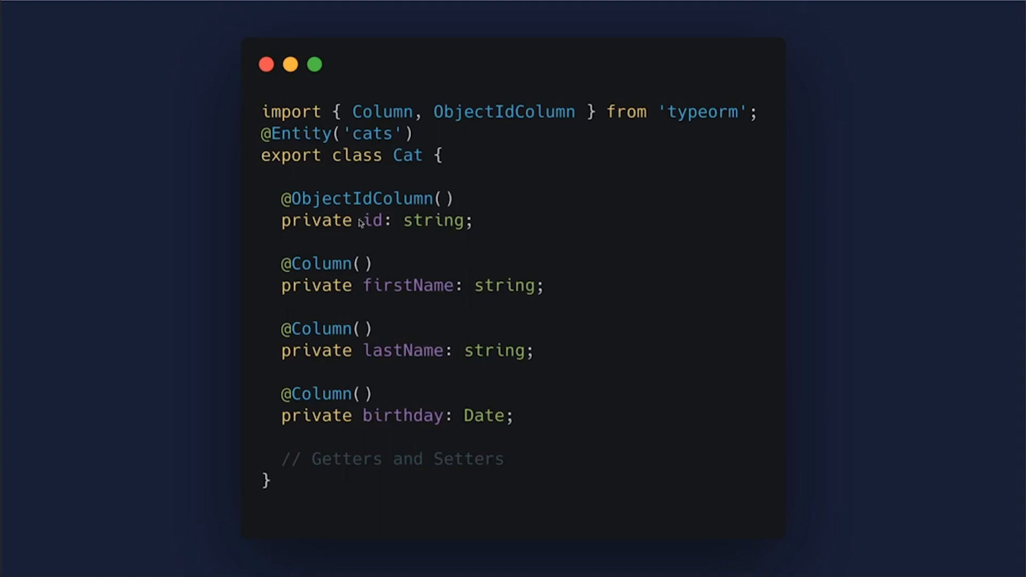
pyautogui.moveTo(393, 324)
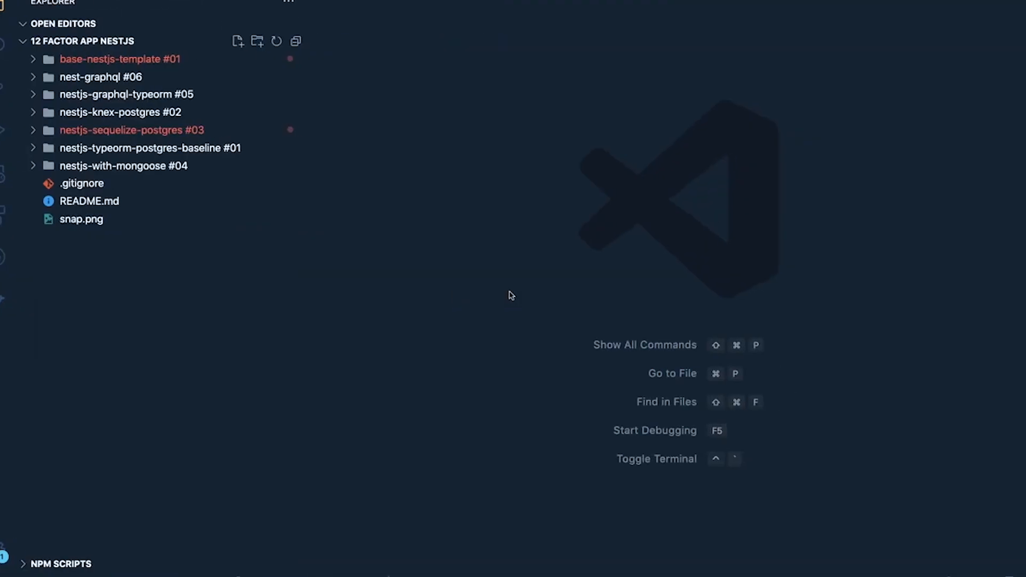
pyautogui.moveTo(150, 155)
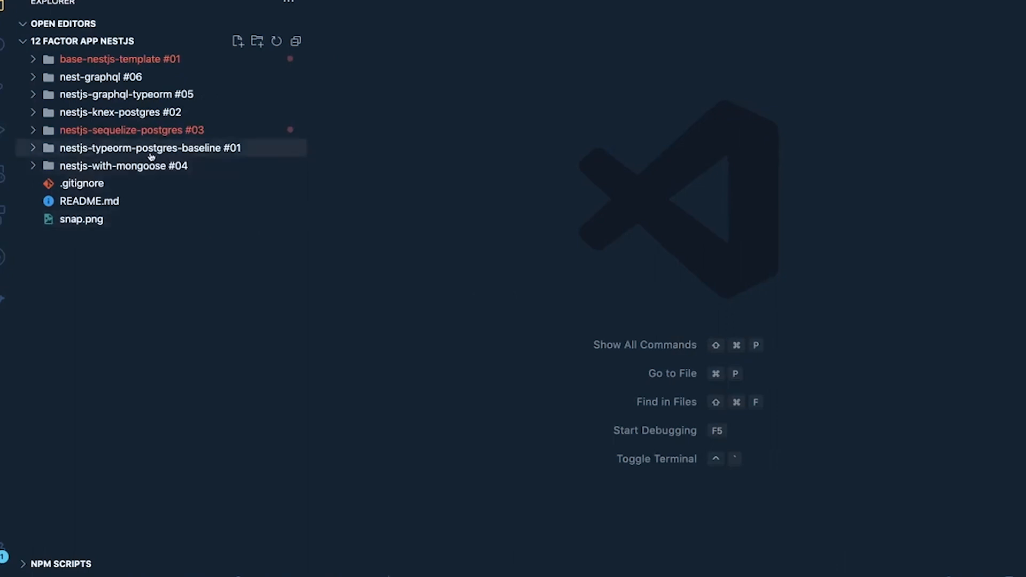
pyautogui.moveTo(151, 155)
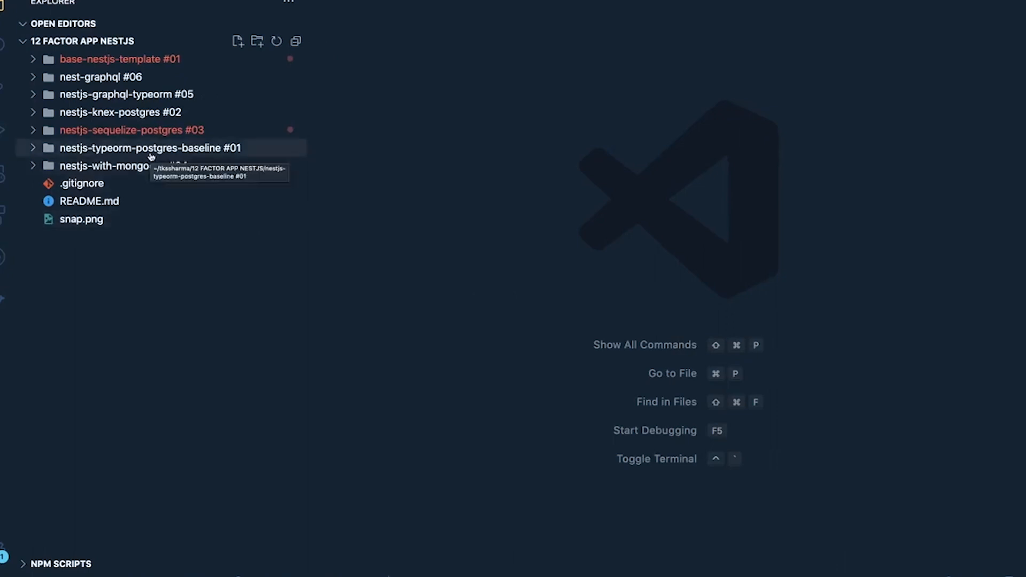
# View the snap.png architecture diagram, then open the baseline project's ormconfig.ts.
pyautogui.click(80, 219)
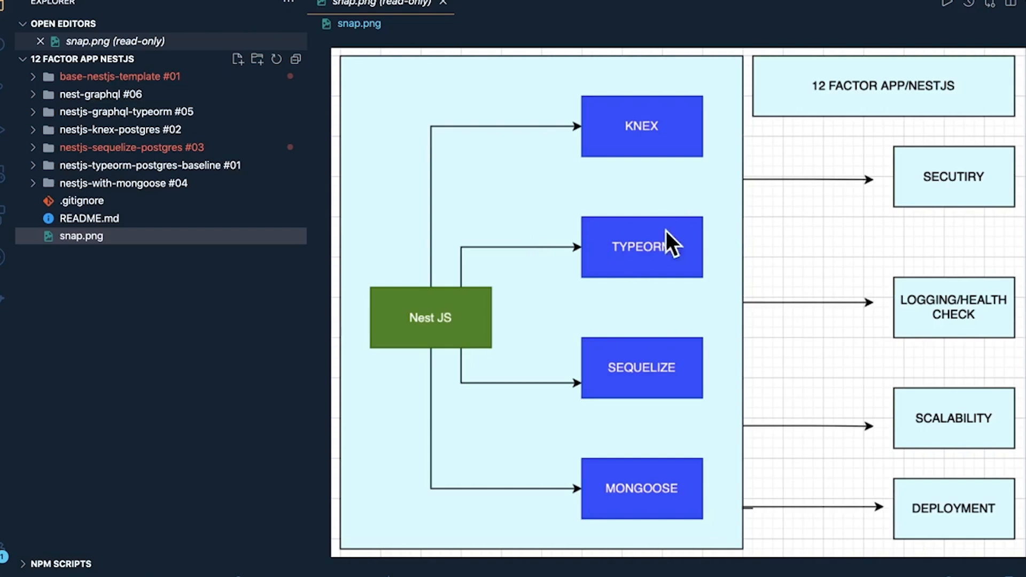
pyautogui.moveTo(623, 258)
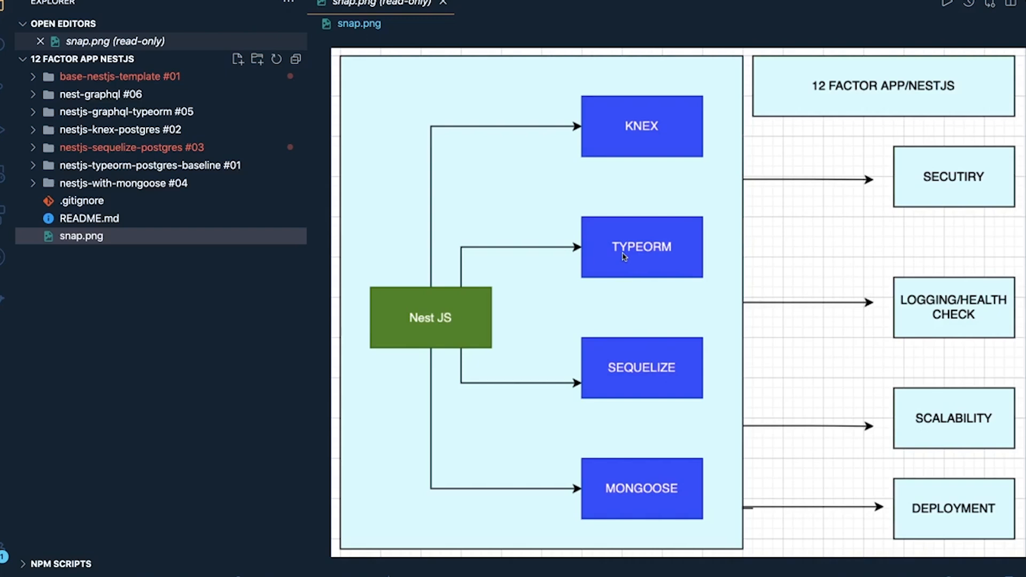
pyautogui.moveTo(602, 255)
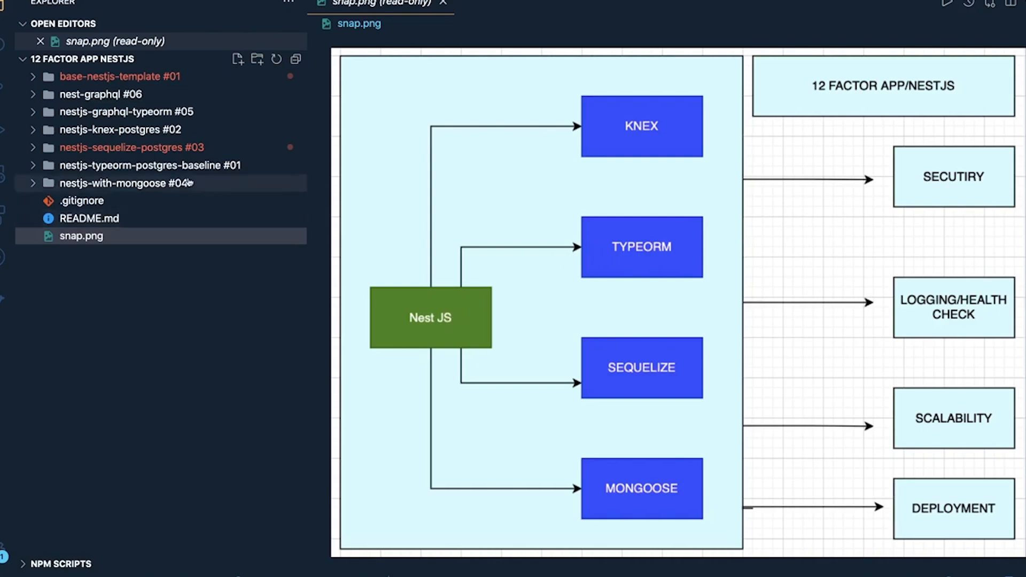
pyautogui.click(151, 165)
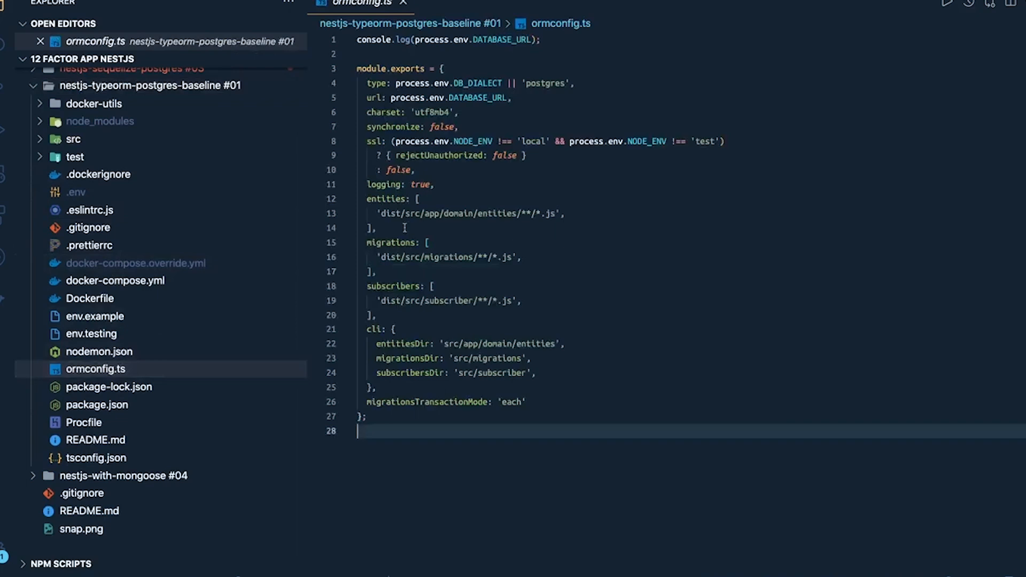
# Open package.json, highlight the typeorm and db migration scripts, and expand src.
pyautogui.click(100, 405)
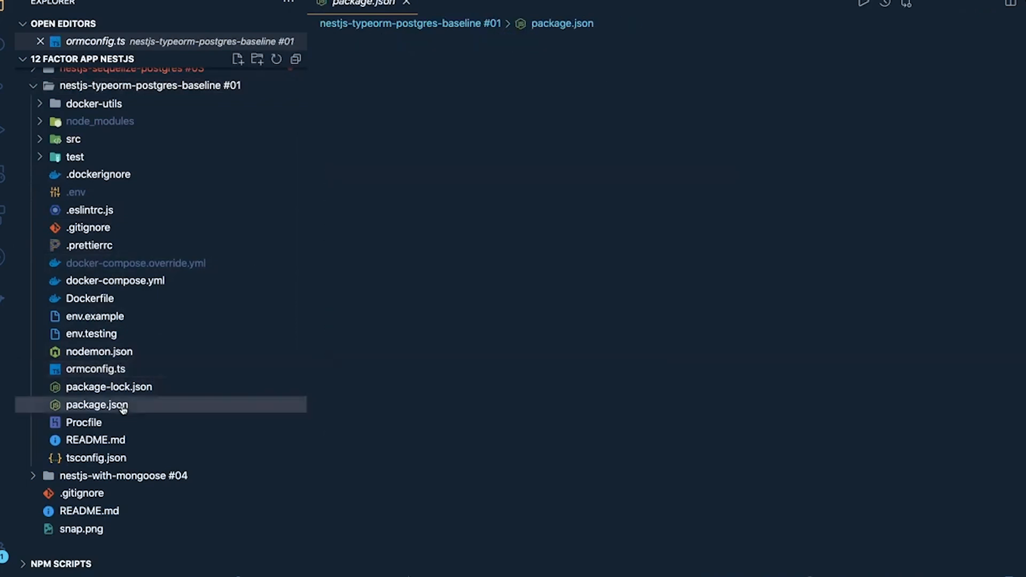
pyautogui.doubleClick(99, 405)
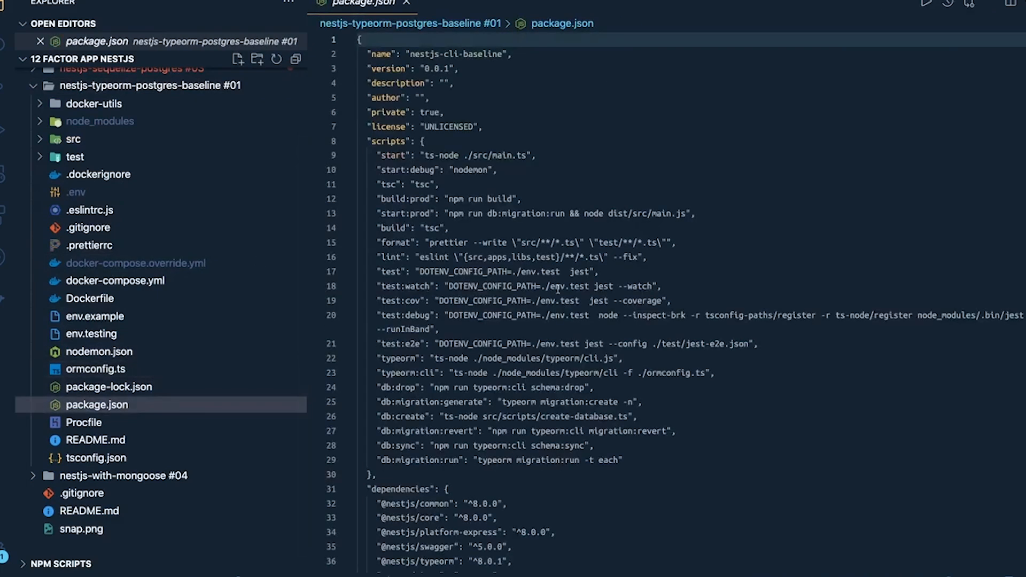
pyautogui.scroll(-3)
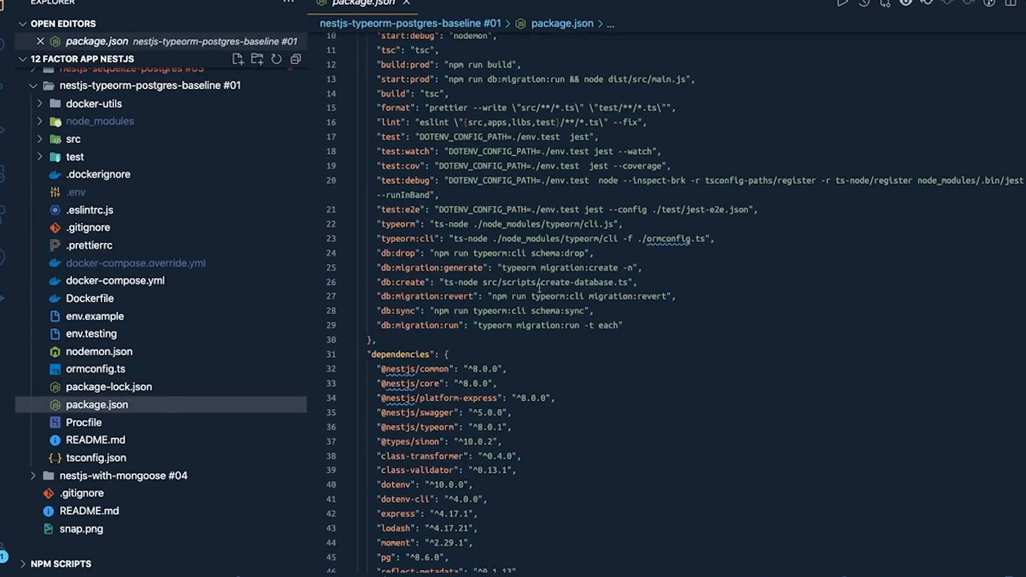
pyautogui.moveTo(424, 254); pyautogui.dragTo(675, 296)
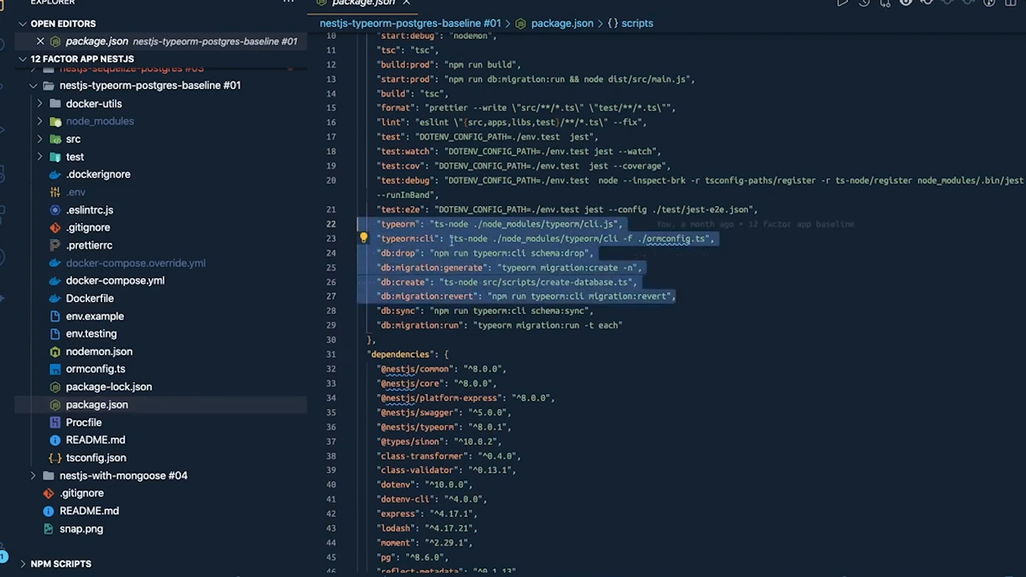
pyautogui.moveTo(417, 225)
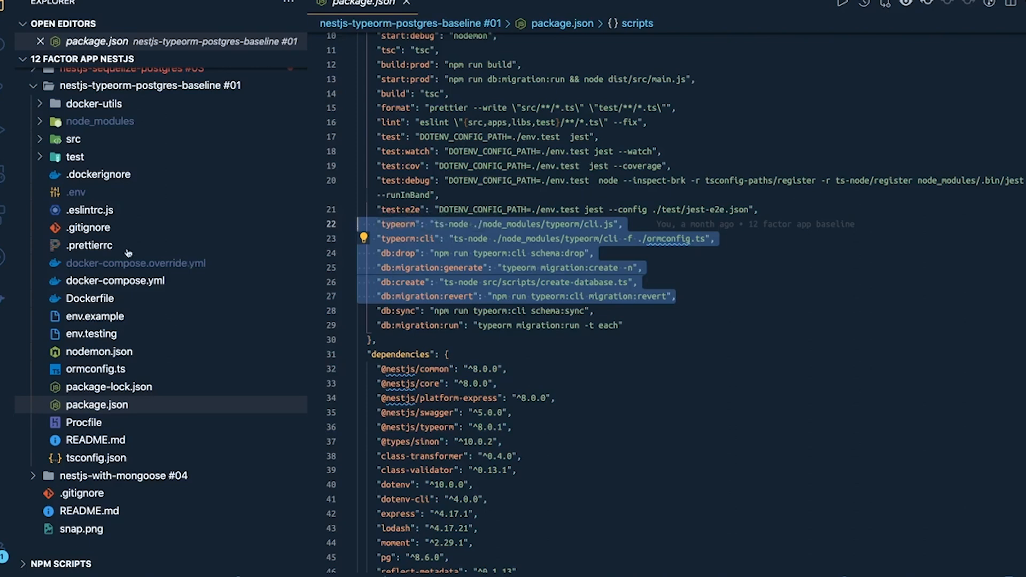
pyautogui.click(71, 139)
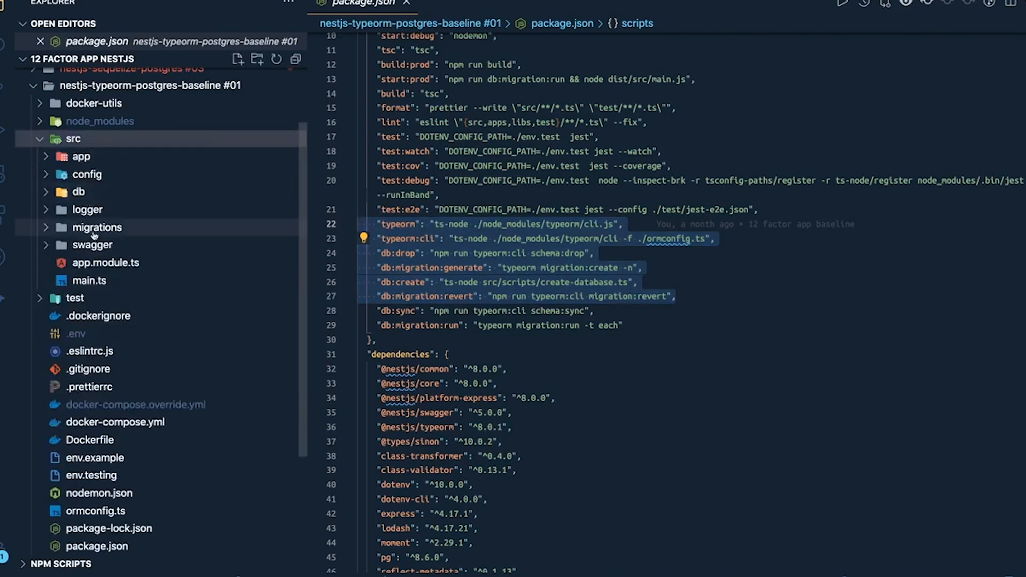
pyautogui.click(97, 227)
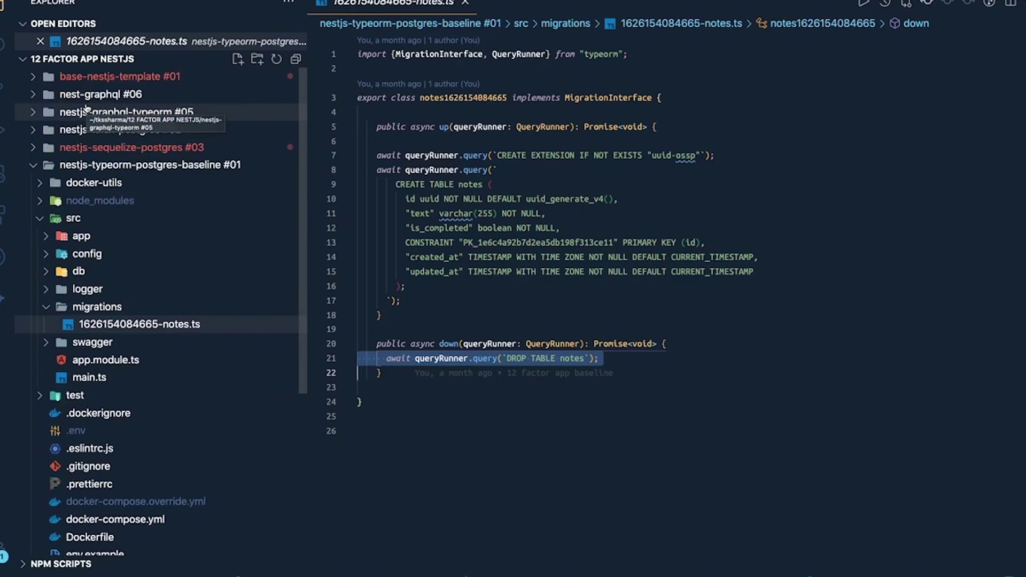
pyautogui.moveTo(94, 159)
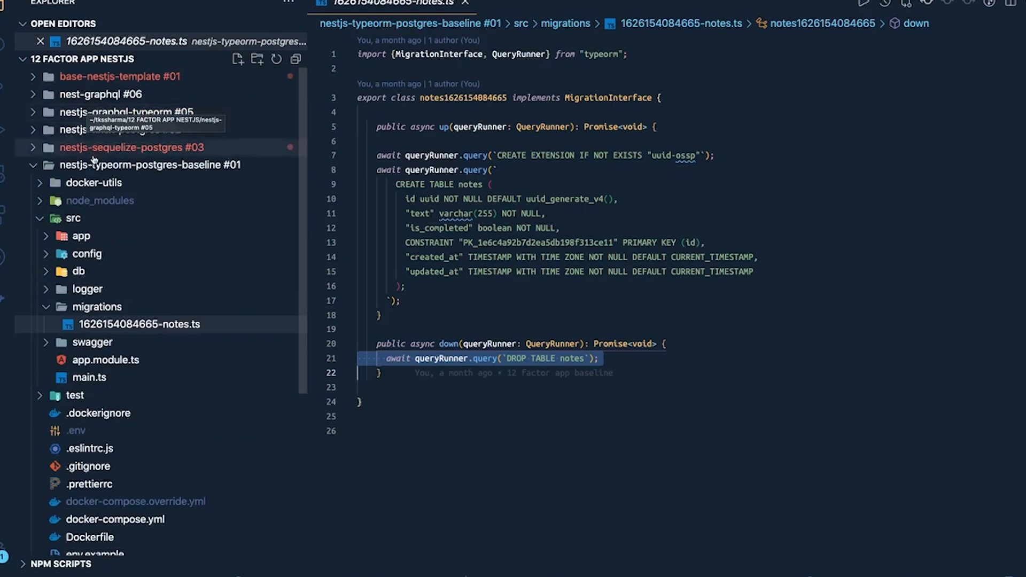
pyautogui.click(33, 165)
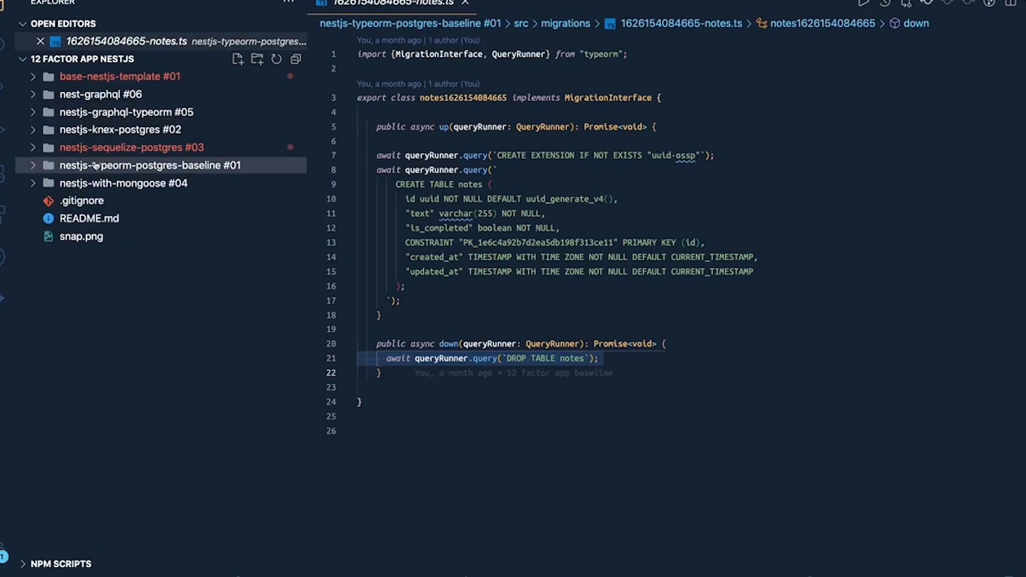
pyautogui.click(150, 166)
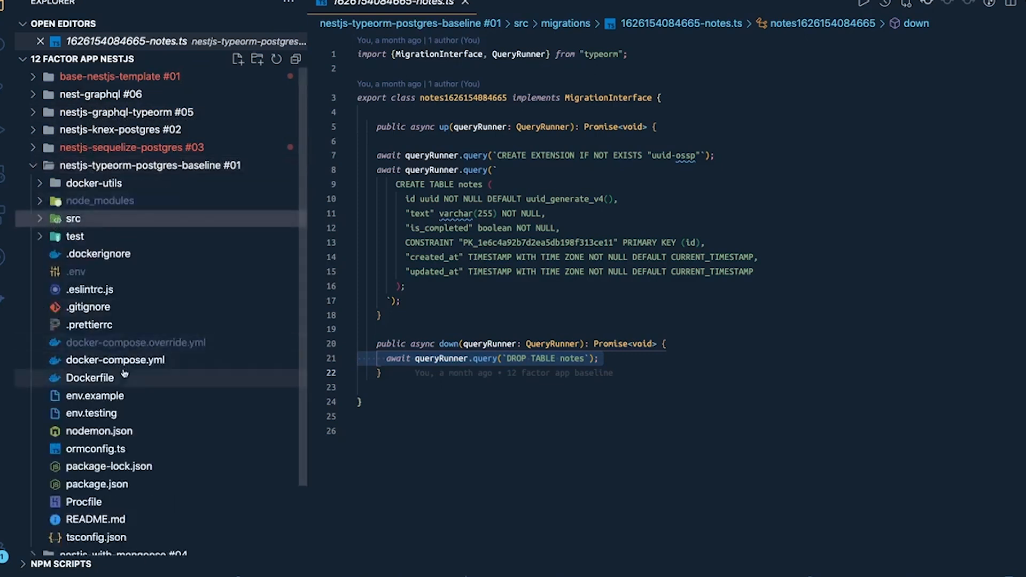
pyautogui.click(116, 360)
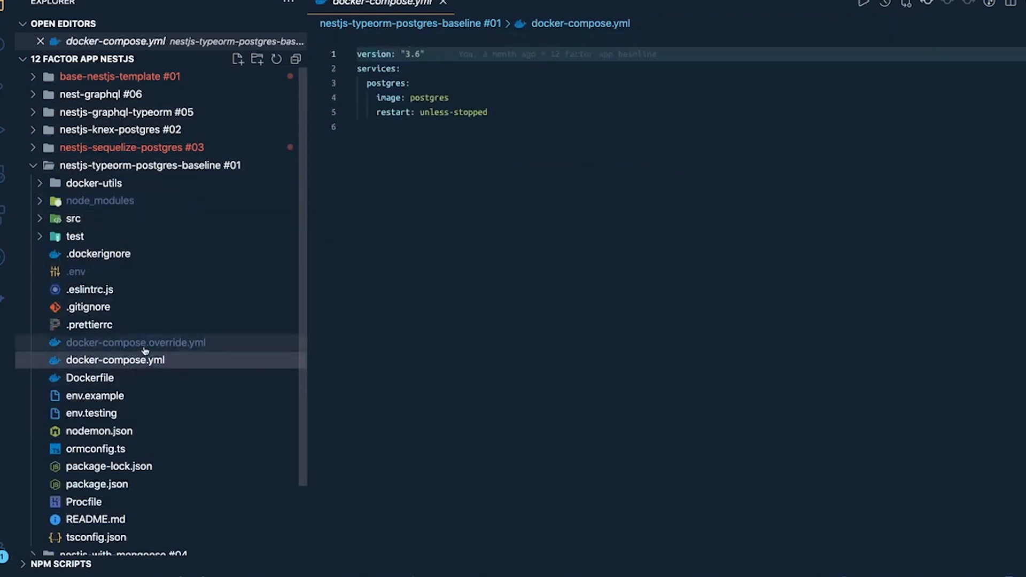
# Review docker-compose.override.yml's Postgres settings, then open the .env file.
pyautogui.click(136, 342)
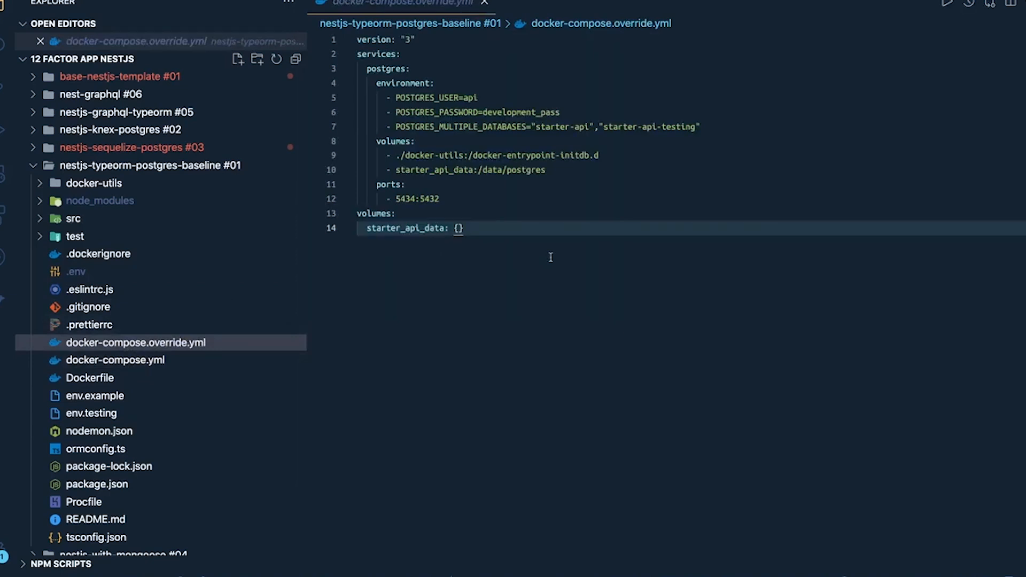
pyautogui.moveTo(665, 121)
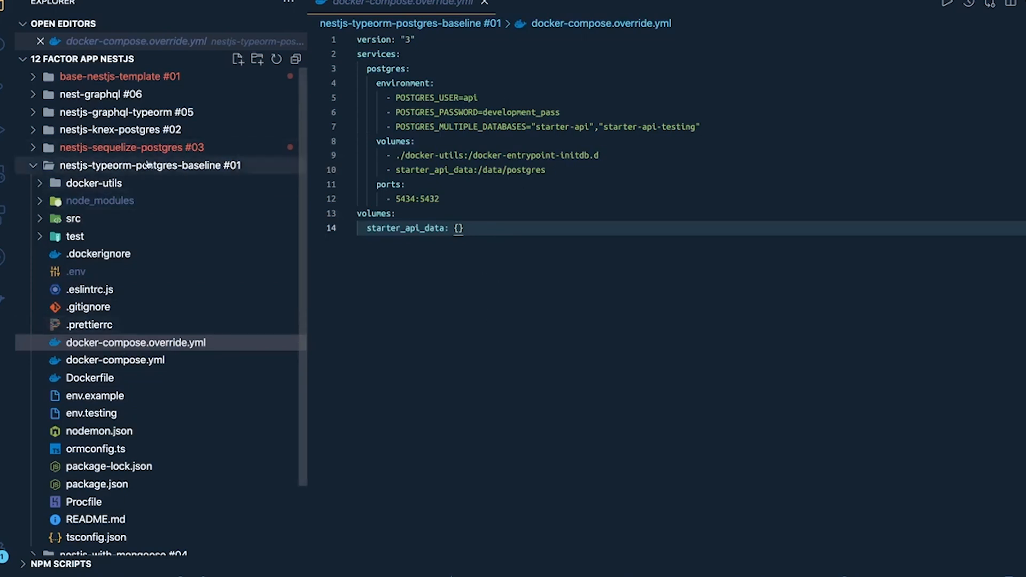
pyautogui.moveTo(149, 165)
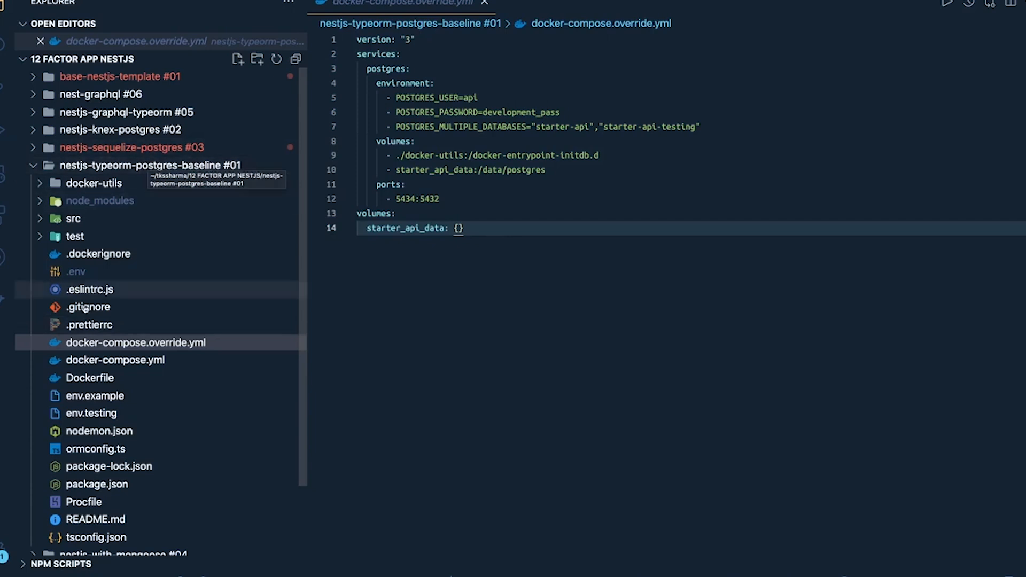
pyautogui.click(77, 272)
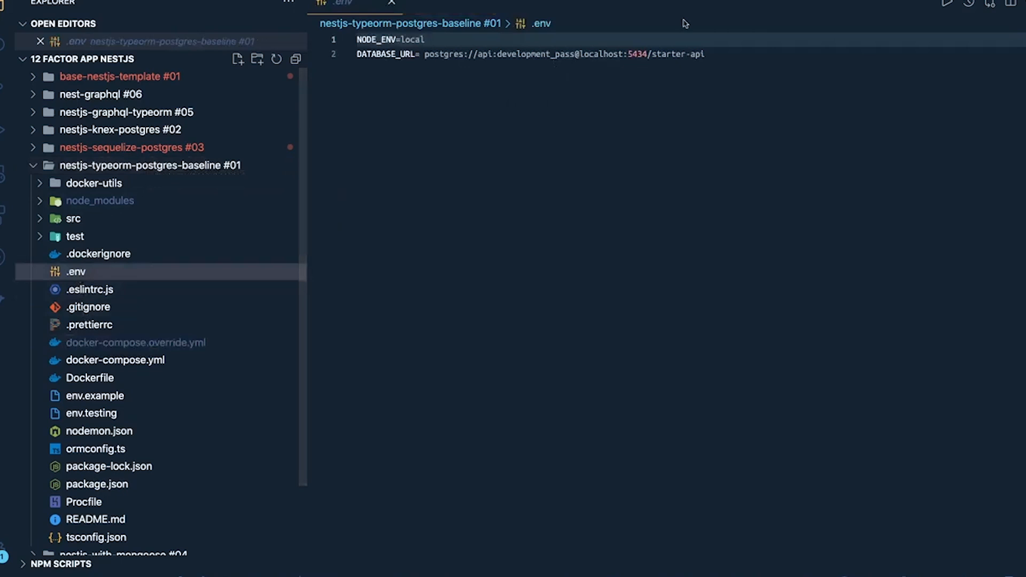
pyautogui.moveTo(426, 50); pyautogui.dragTo(705, 50)
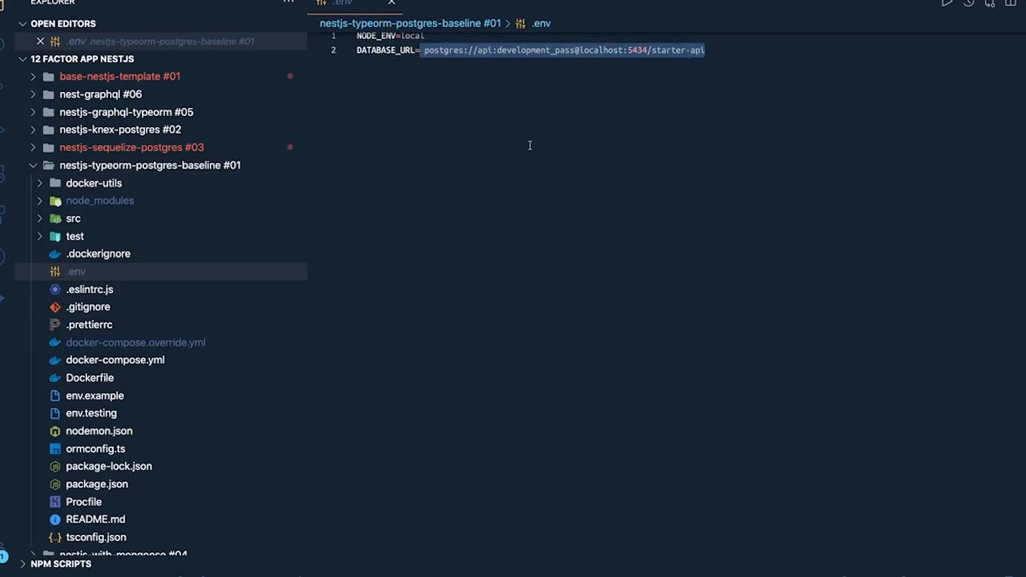
pyautogui.moveTo(531, 148)
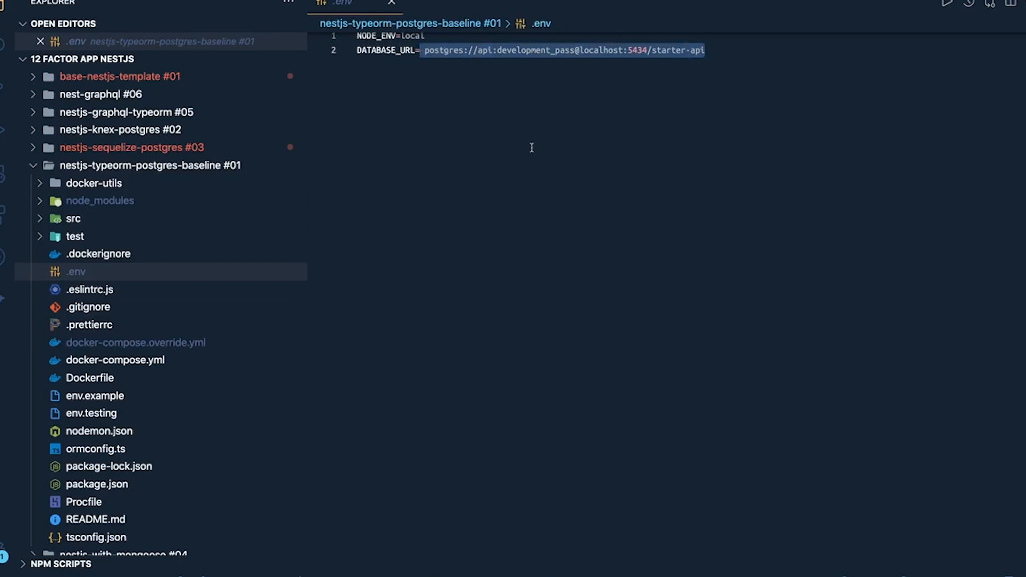